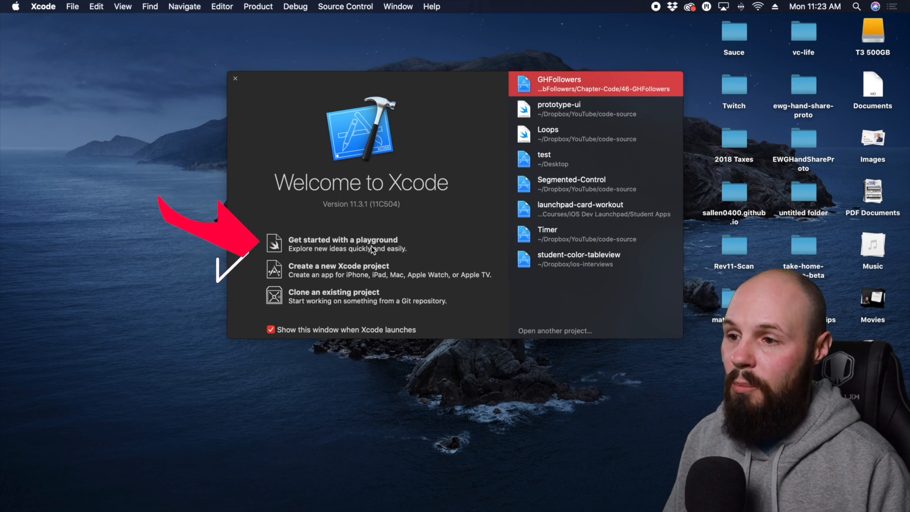
- Create a new blank iOS playground named 'beg-variables' from the welcome screen
{"action": "left_click", "coordinate": [342, 240]}
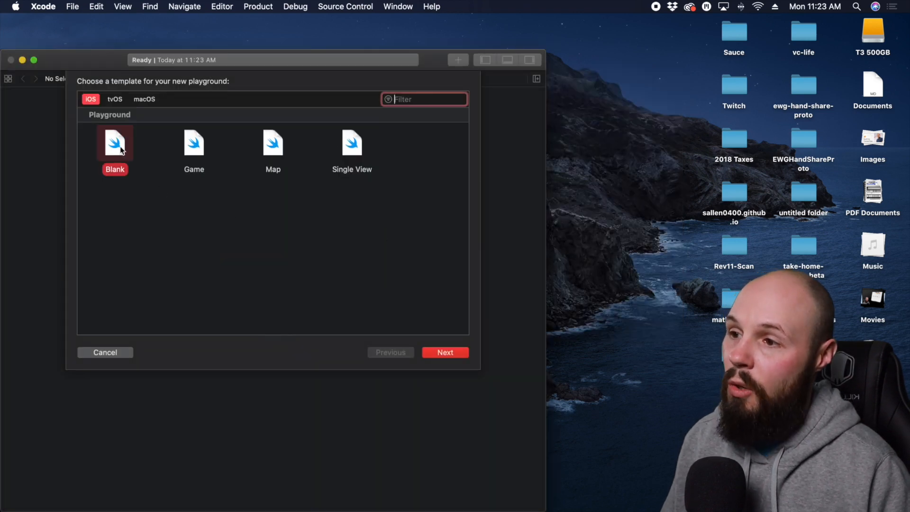
{"action": "left_click", "coordinate": [445, 352]}
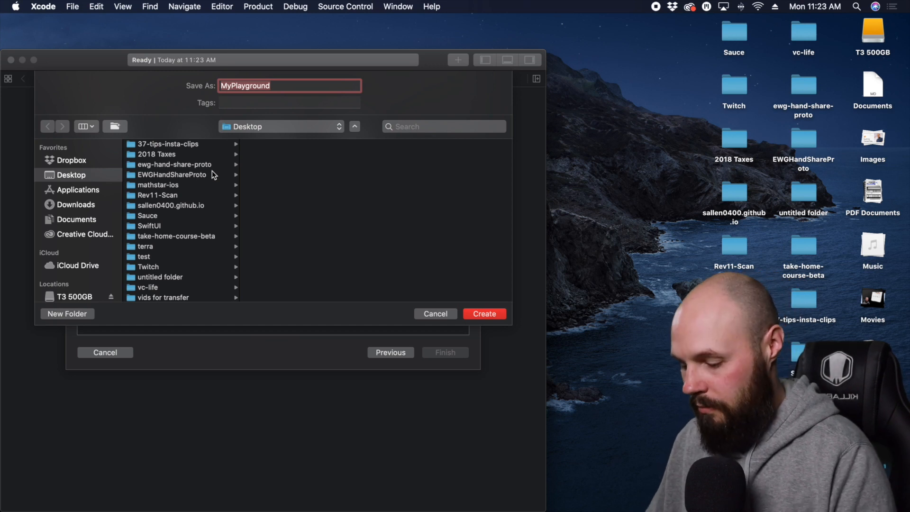
{"action": "type", "text": "beg-var"}
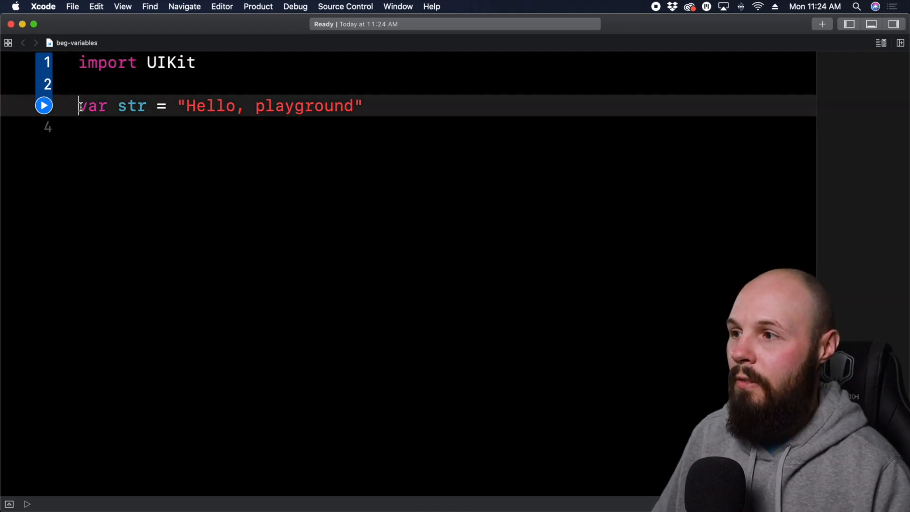
- Highlight the var keyword and the str name in the default greeting line
{"action": "double_click", "coordinate": [267, 105]}
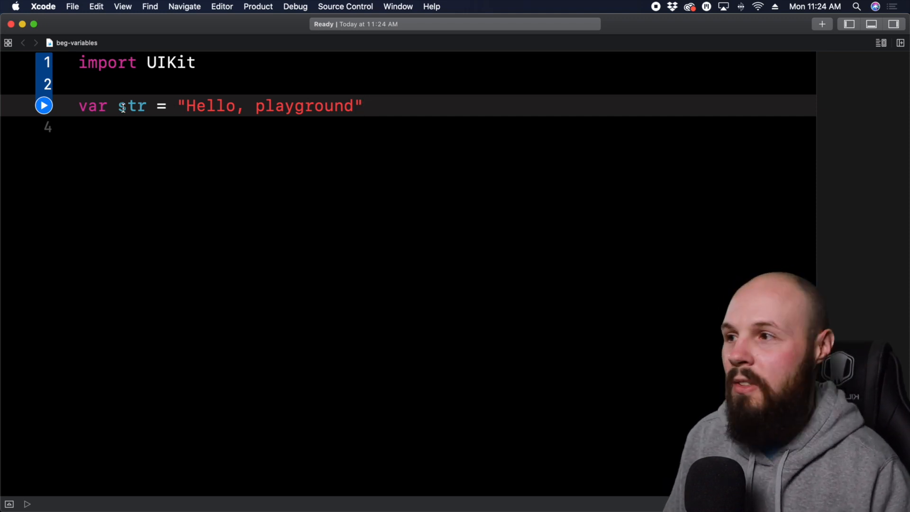
{"action": "double_click", "coordinate": [93, 106]}
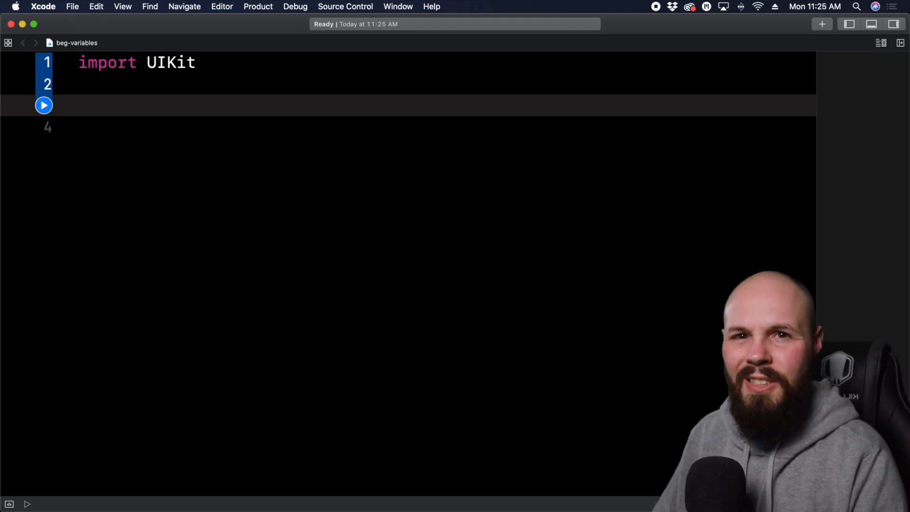
- Declare 'var highScore = 0', then reassign 'highScore = 55' on the next line
{"action": "type", "text": "var"}
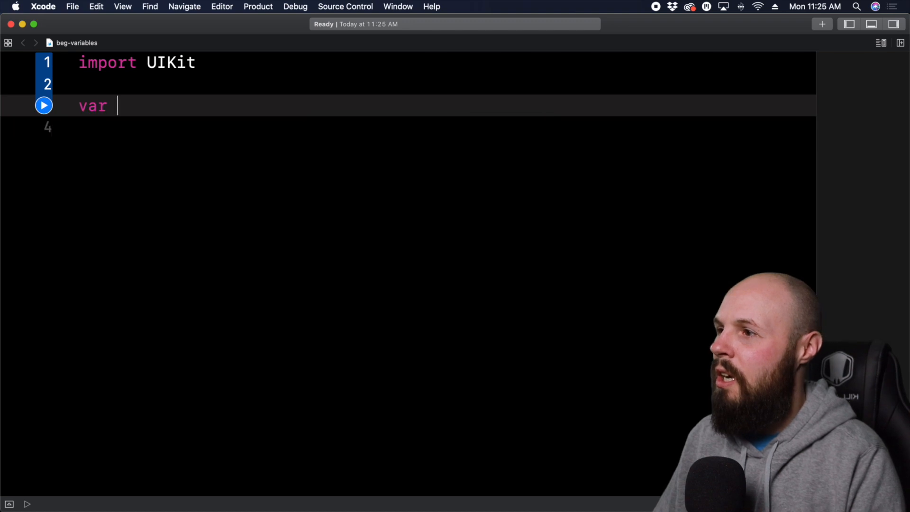
{"action": "type", "text": "highScore"}
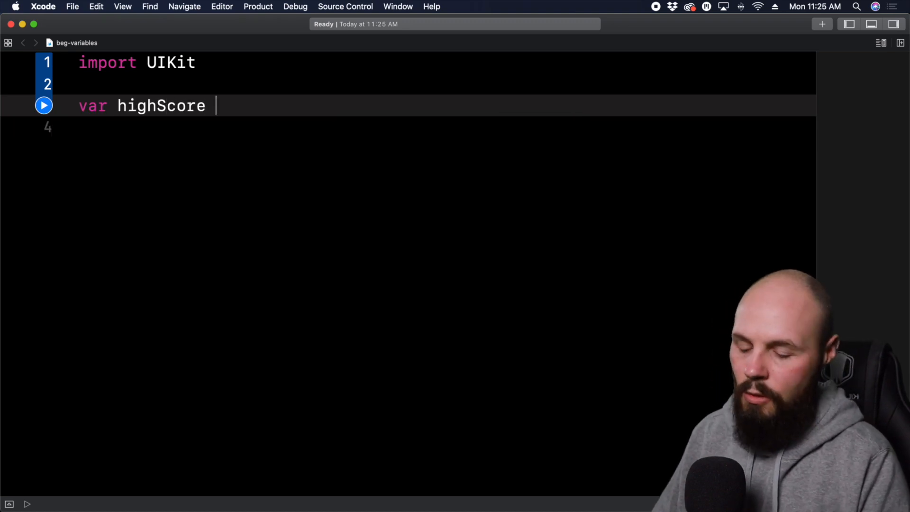
{"action": "type", "text": "= 0"}
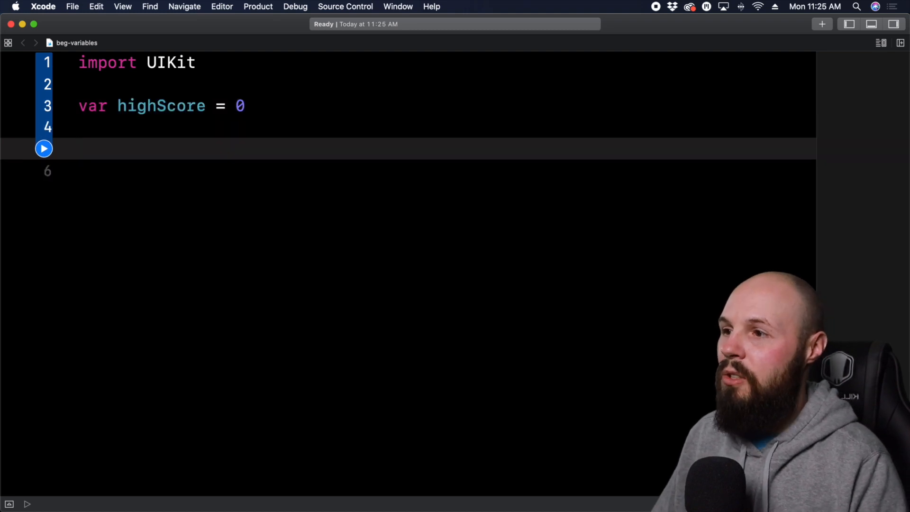
{"action": "type", "text": "hi"}
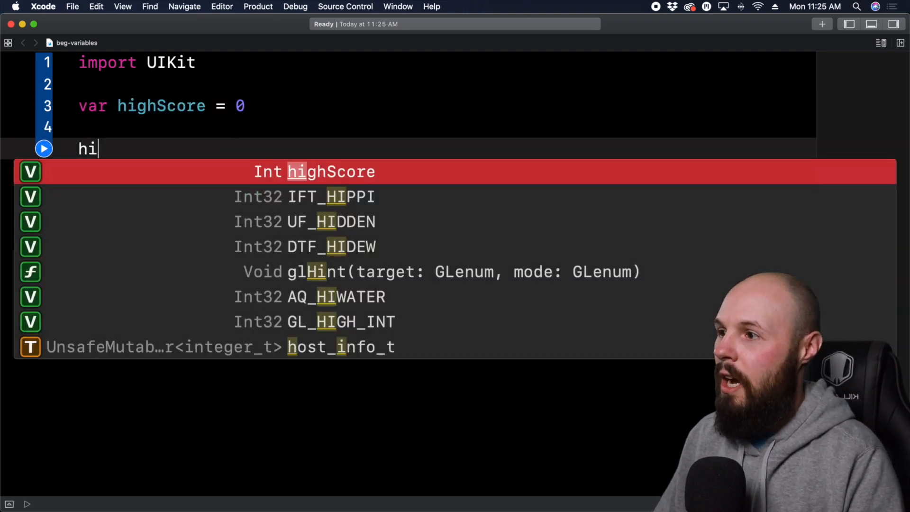
{"action": "type", "text": "ghScore ="}
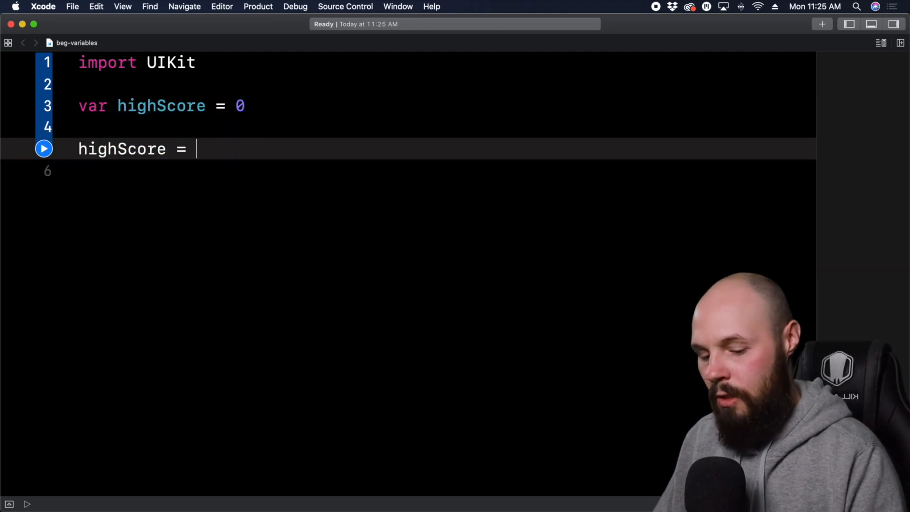
{"action": "type", "text": "55"}
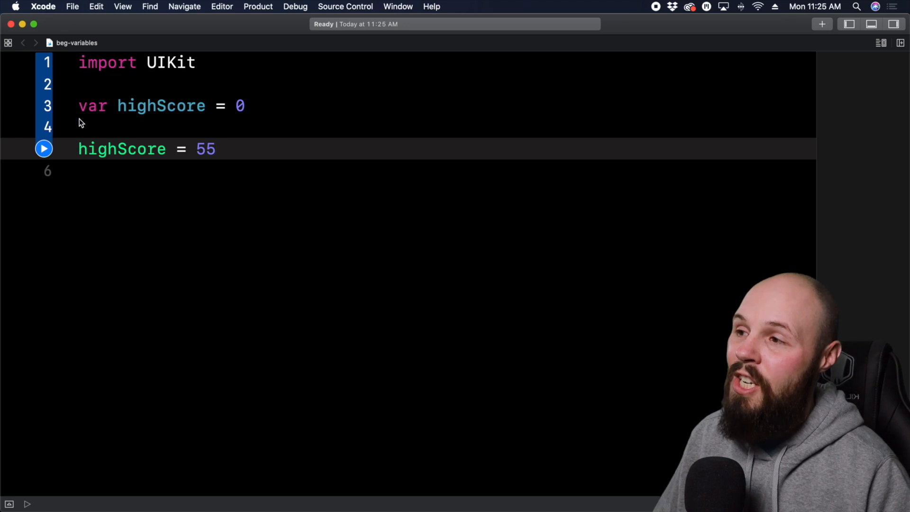
{"action": "double_click", "coordinate": [93, 106]}
{"action": "type", "text": "let"}
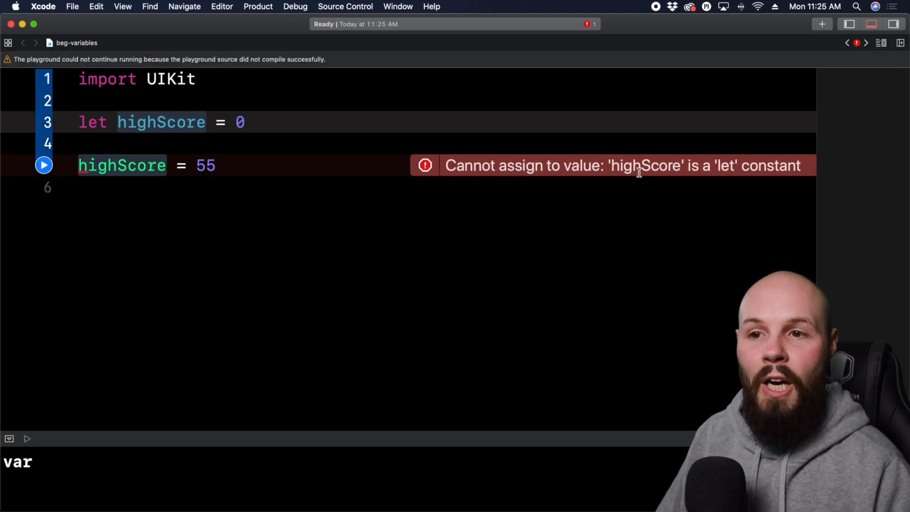
{"action": "mouse_move", "coordinate": [785, 181]}
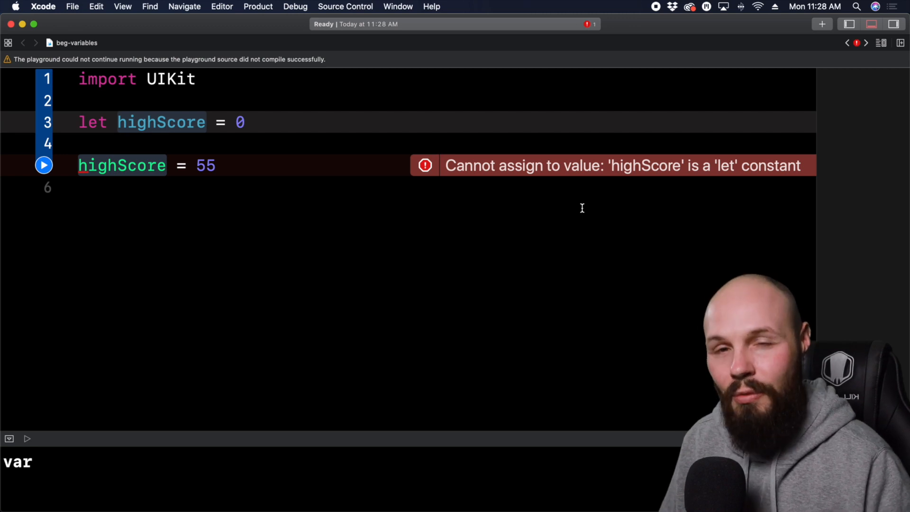
- Return to editing the highScore code after showing the let constant error
{"action": "left_click", "coordinate": [168, 123]}
{"action": "type", "text": "var"}
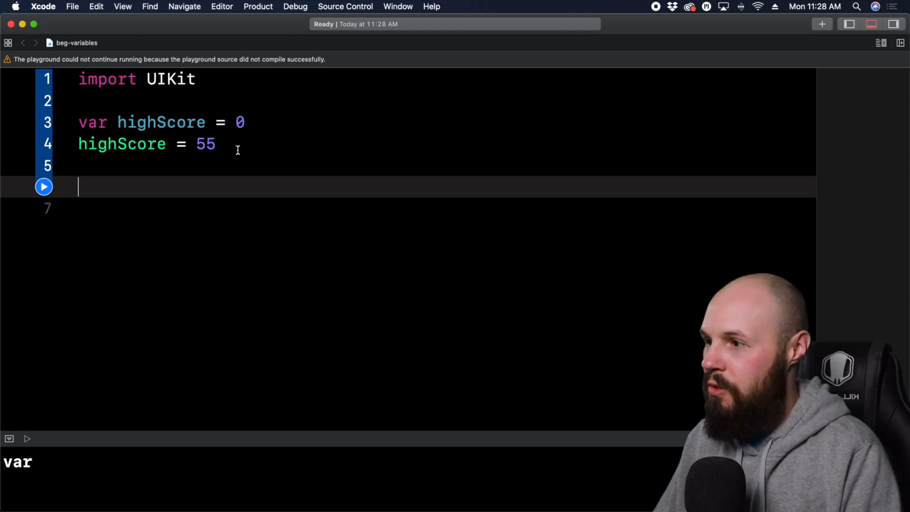
- Add 'let myName = "Sean"' and try reassigning myName to "Joe"
{"action": "type", "text": "let myName"}
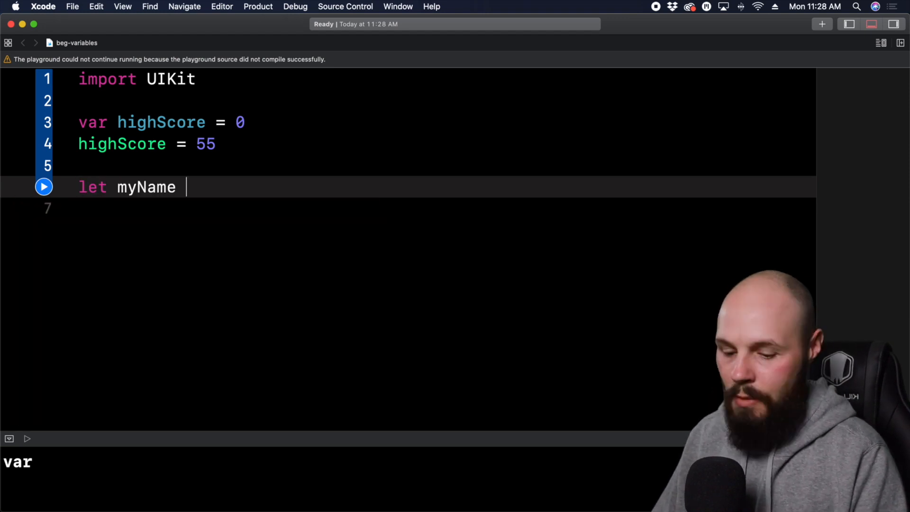
{"action": "type", "text": "= \"\""}
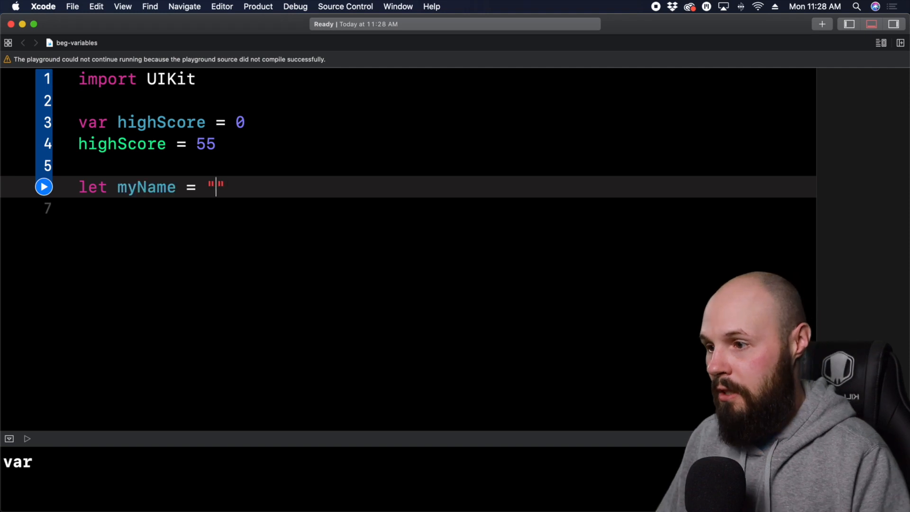
{"action": "type", "text": "Sean"}
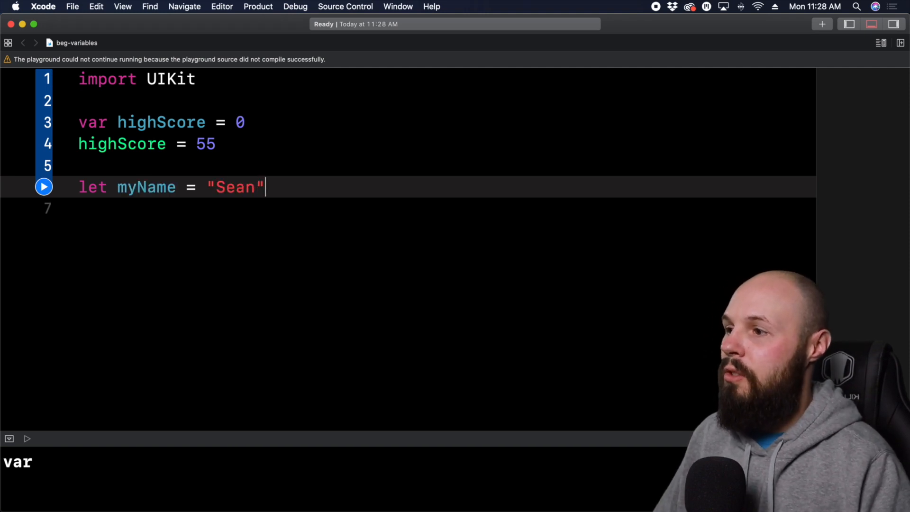
{"action": "type", "text": "myName"}
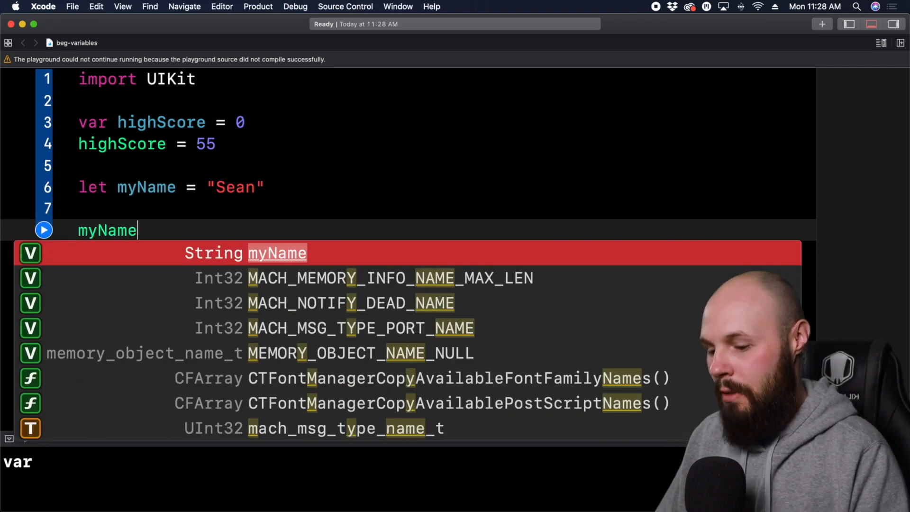
{"action": "type", "text": "= \"\""}
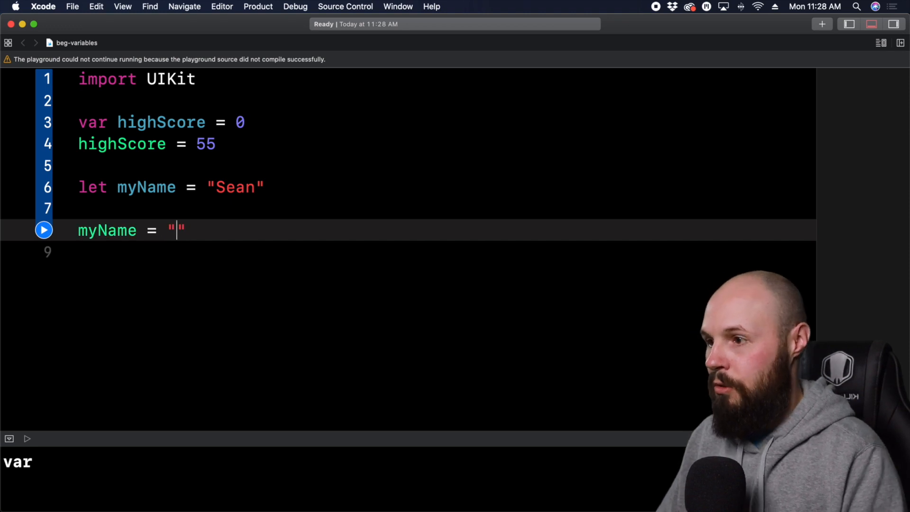
{"action": "type", "text": "Joe"}
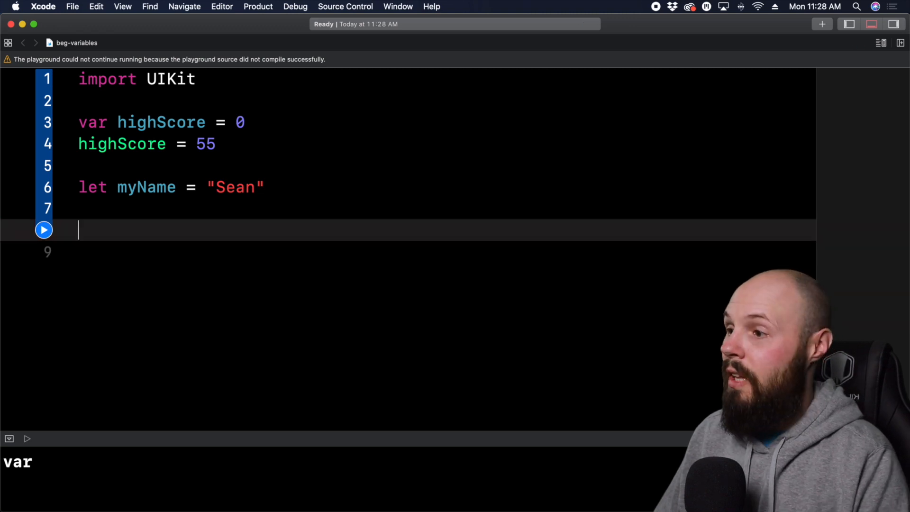
- Declare 'var currentActiveUsers = 124' followed by a new line
{"action": "type", "text": "var current"}
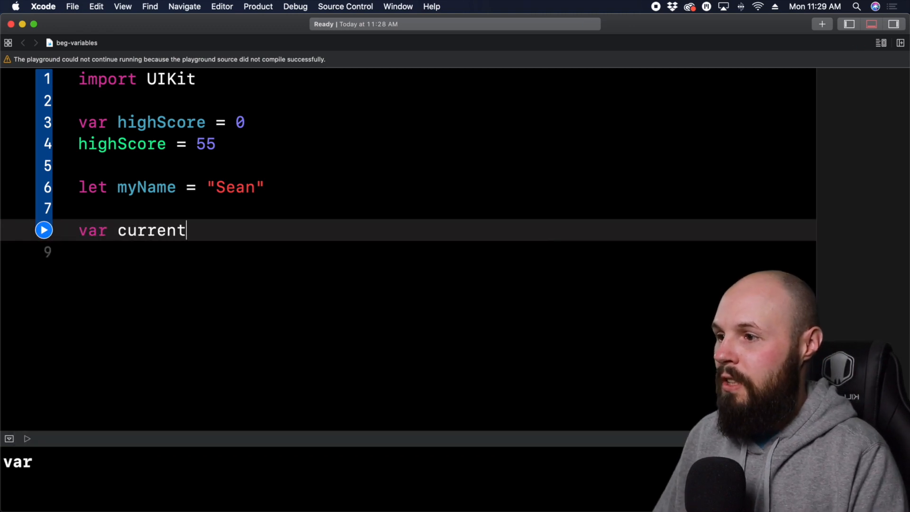
{"action": "type", "text": "ActiveUsers"}
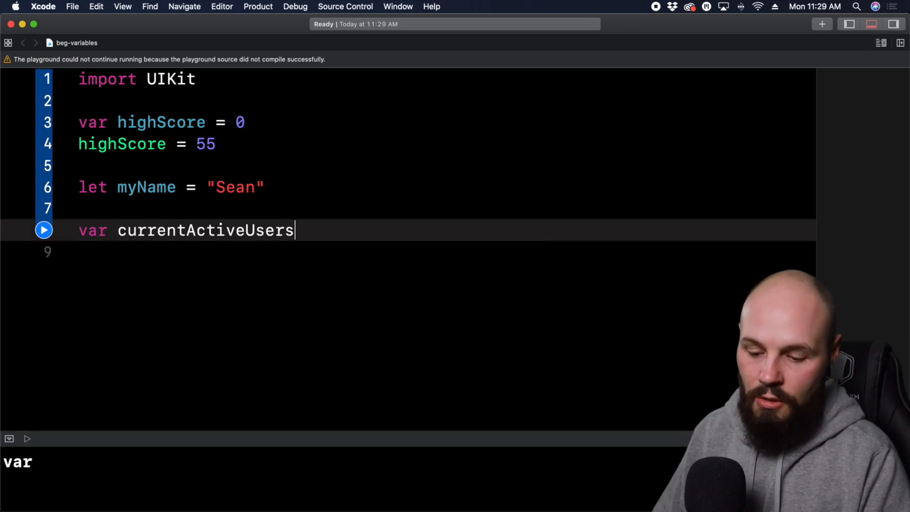
{"action": "type", "text": "="}
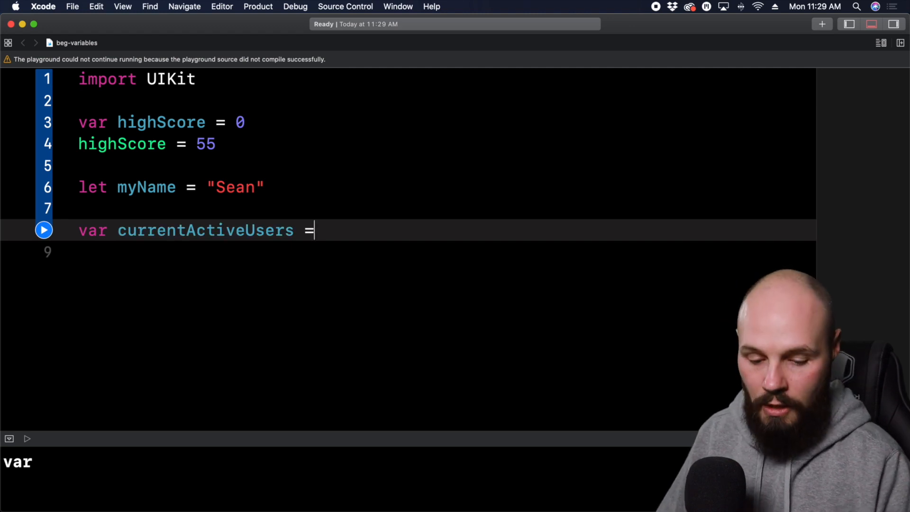
{"action": "type", "text": "124"}
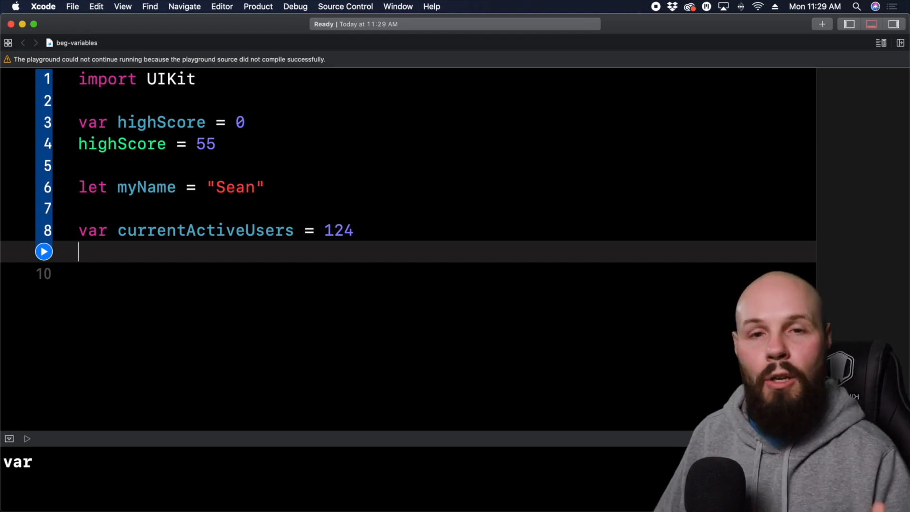
{"action": "key", "text": "return"}
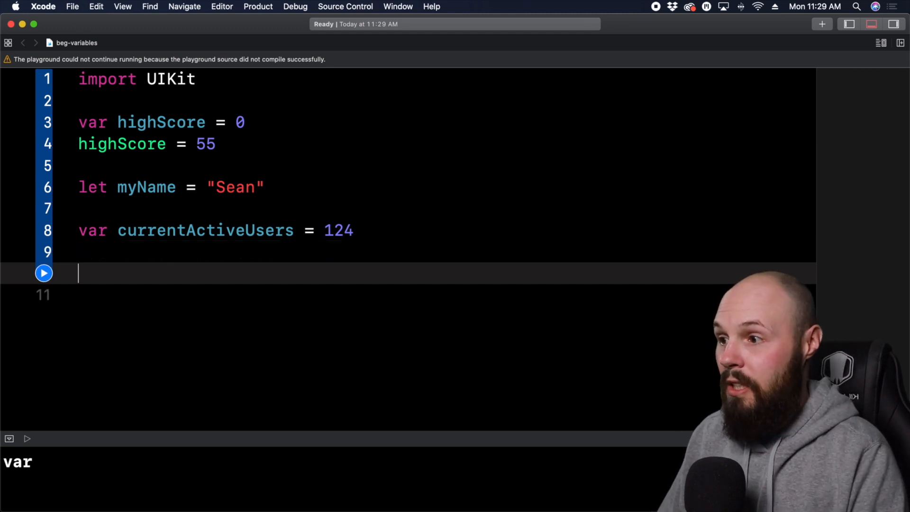
- Reassign currentActiveUsers to 1458 and run the playground to show results
{"action": "type", "text": "currentActiveUsers"}
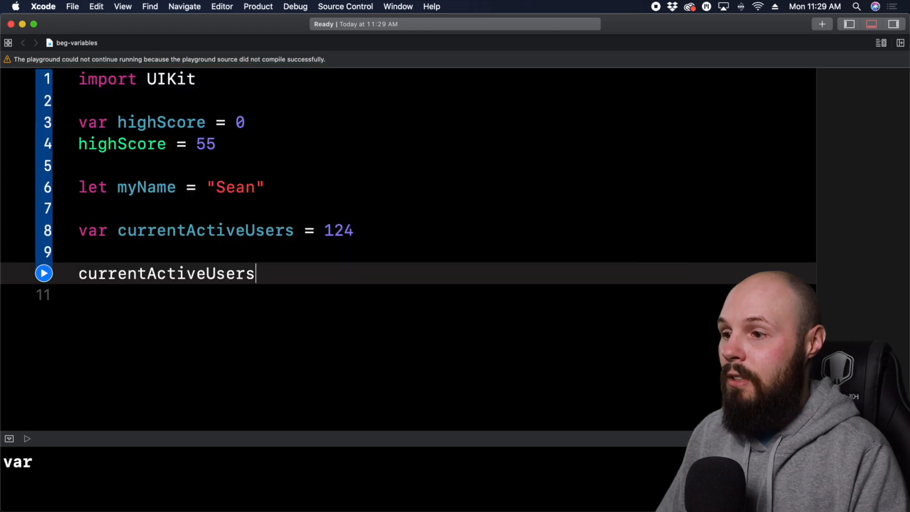
{"action": "type", "text": "= 14"}
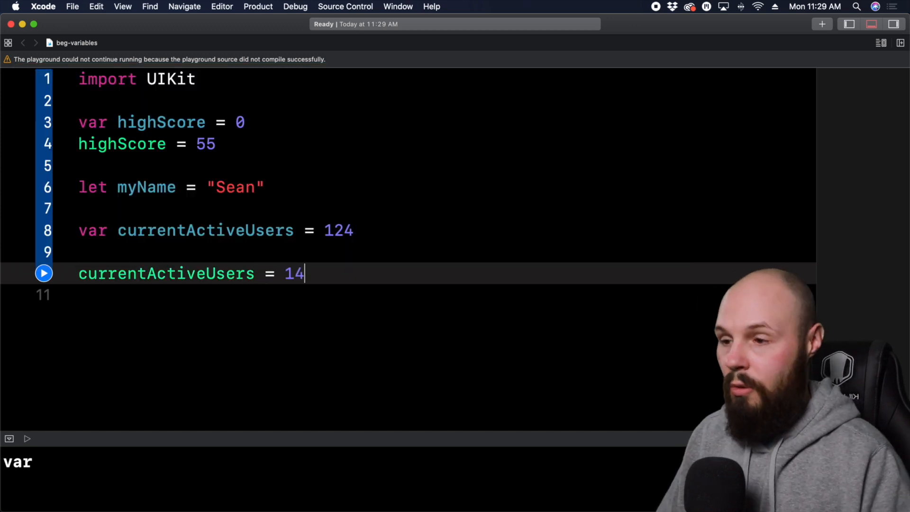
{"action": "type", "text": "58"}
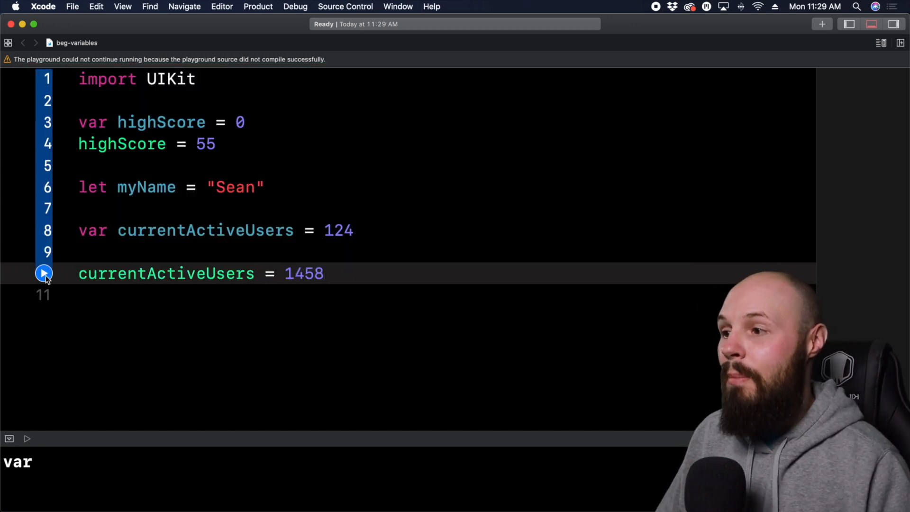
{"action": "left_click", "coordinate": [44, 273]}
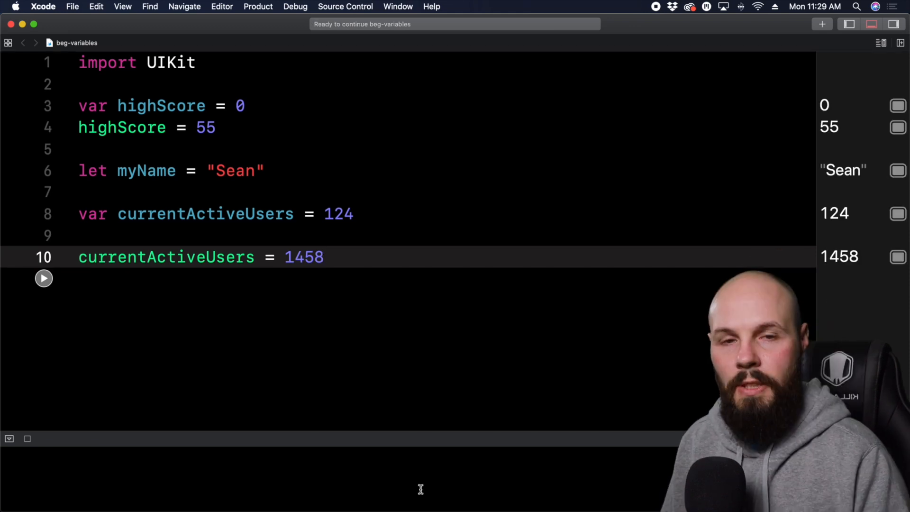